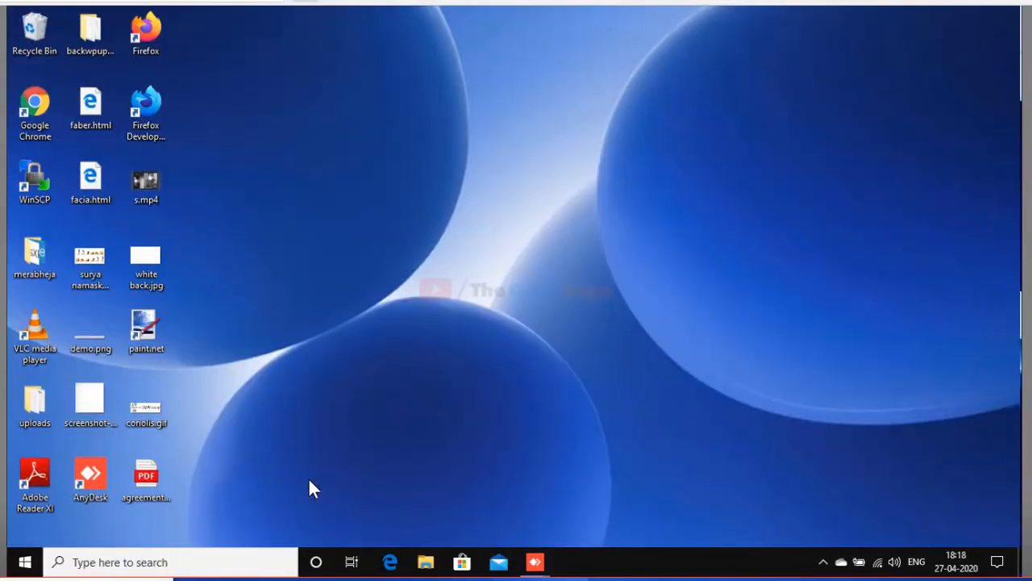
- Search 'chr' in Start and open the file location of the Google Chrome shortcut
{"action": "left_click", "coordinate": [24, 562]}
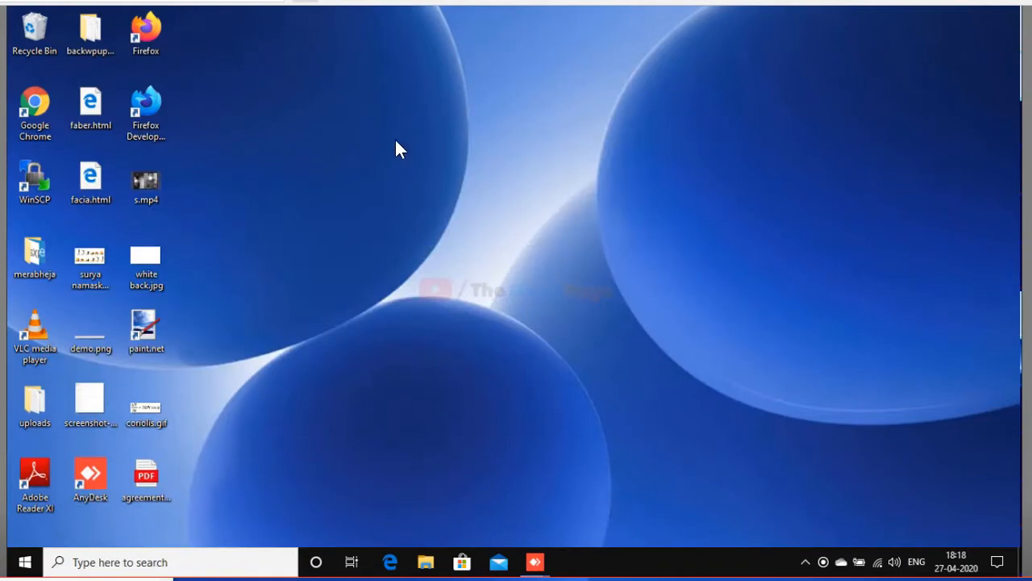
{"action": "mouse_move", "coordinate": [471, 196]}
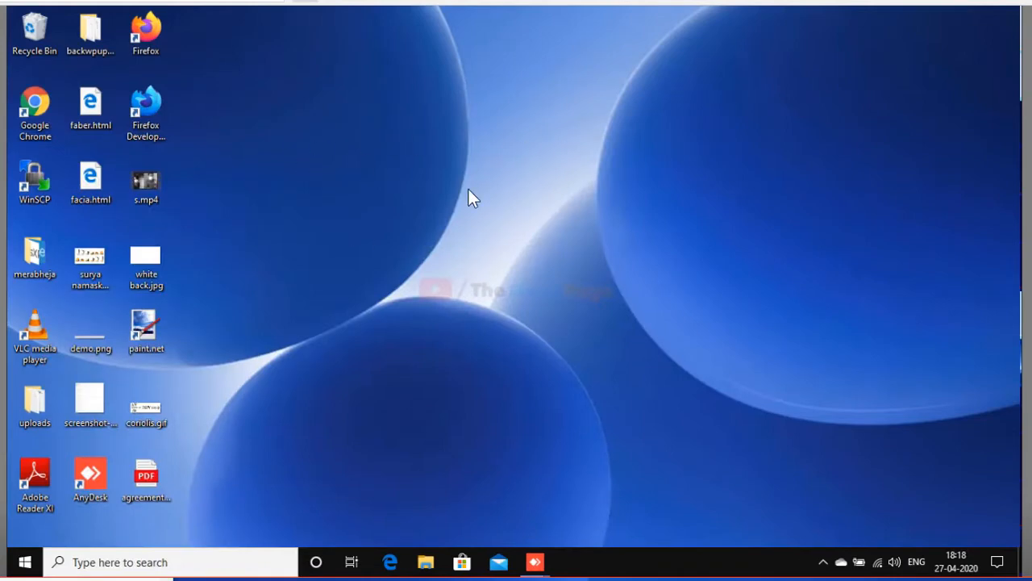
{"action": "mouse_move", "coordinate": [371, 186]}
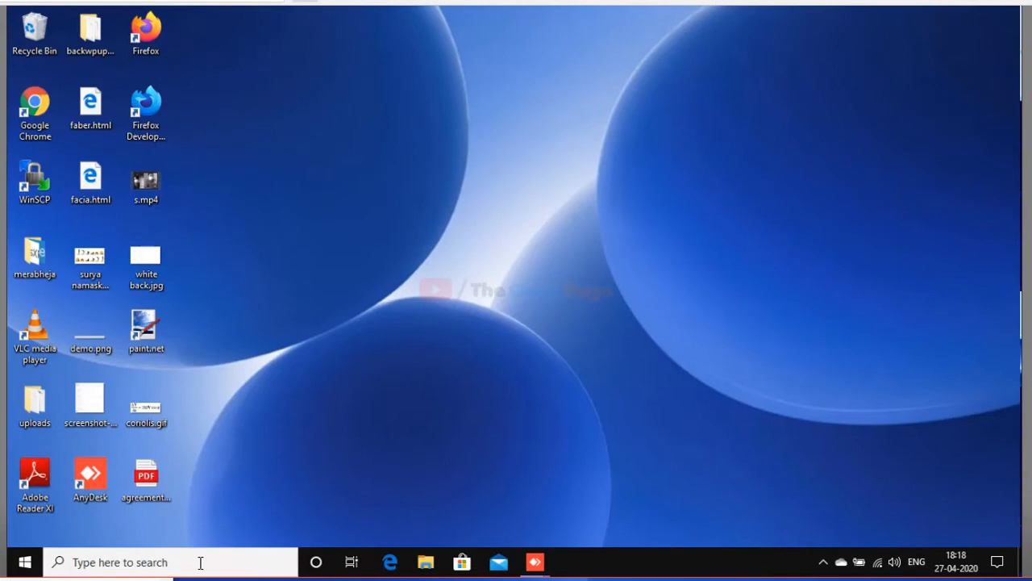
{"action": "type", "text": "chr"}
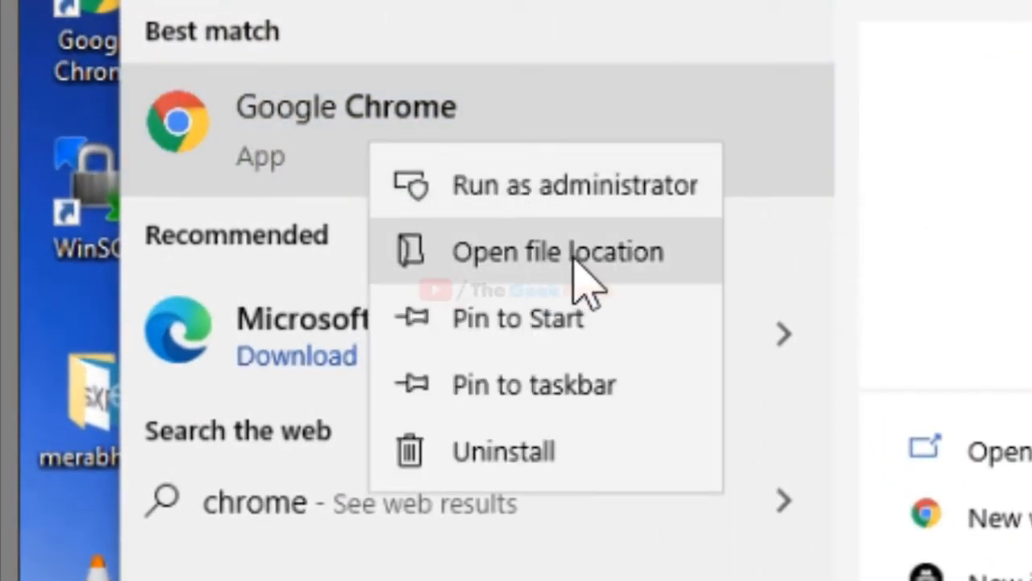
{"action": "left_click", "coordinate": [558, 252]}
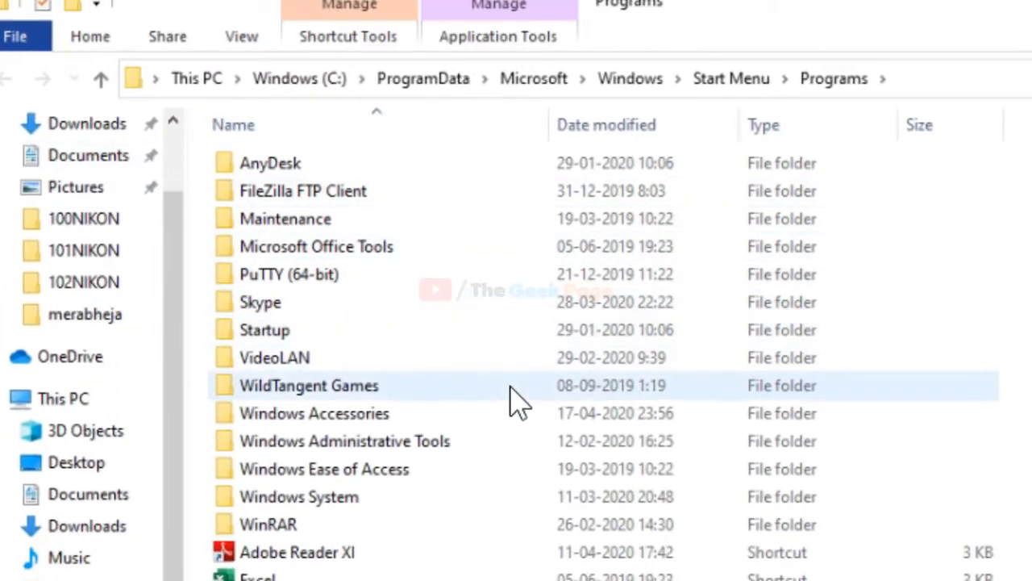
- View the Google Chrome shortcut's properties and select its Start in folder path to copy
{"action": "right_click", "coordinate": [466, 436]}
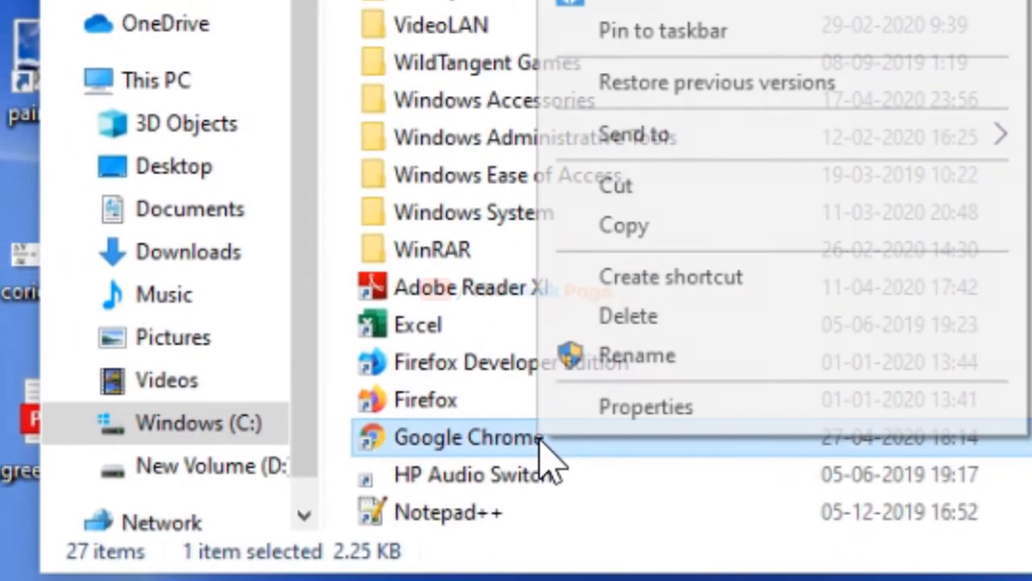
{"action": "left_click", "coordinate": [645, 407]}
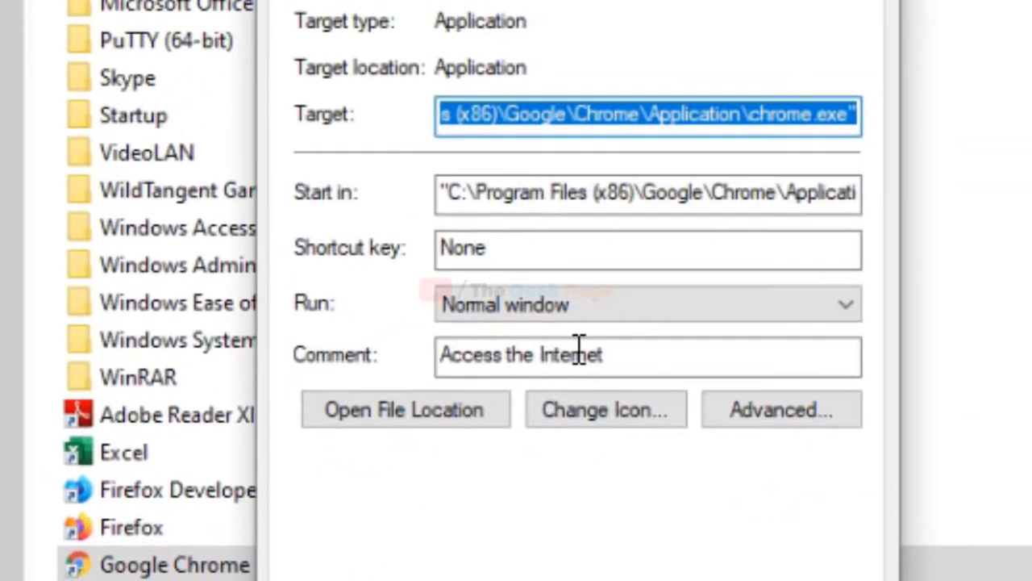
{"action": "left_click", "coordinate": [565, 193]}
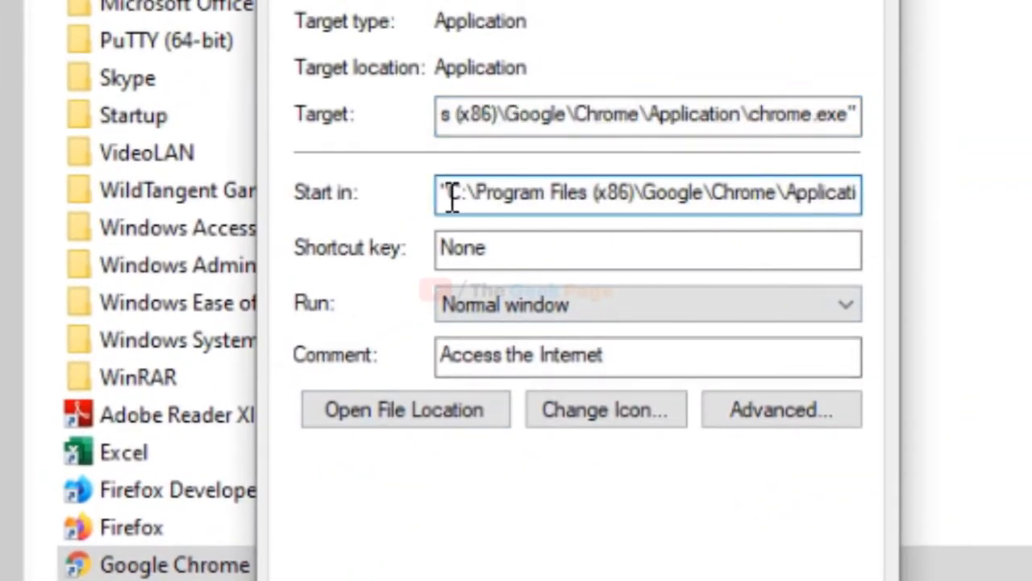
{"action": "triple_click", "coordinate": [645, 193]}
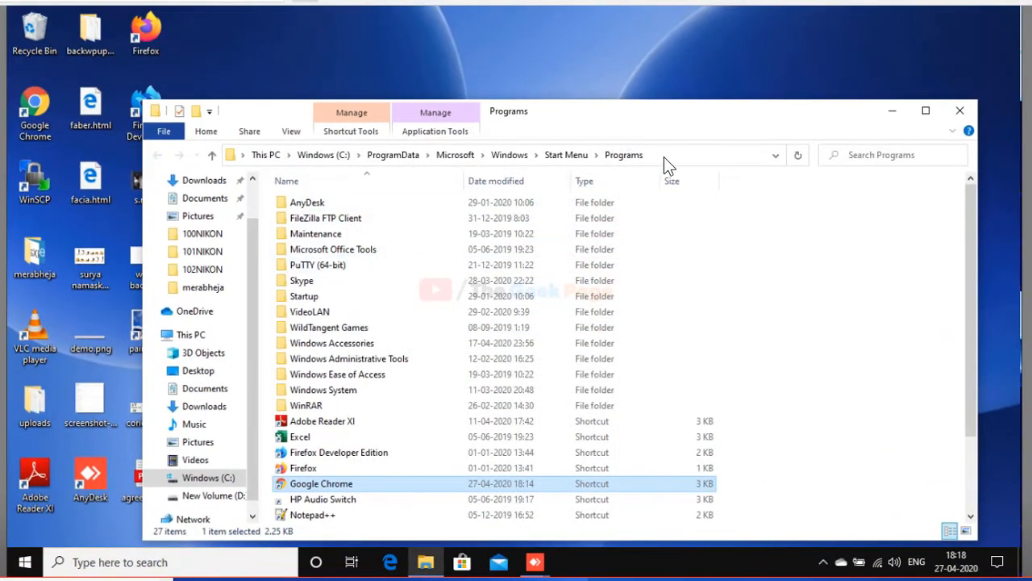
- Paste the copied path into the address bar to reach Chrome's Application folder
{"action": "right_click", "coordinate": [355, 155]}
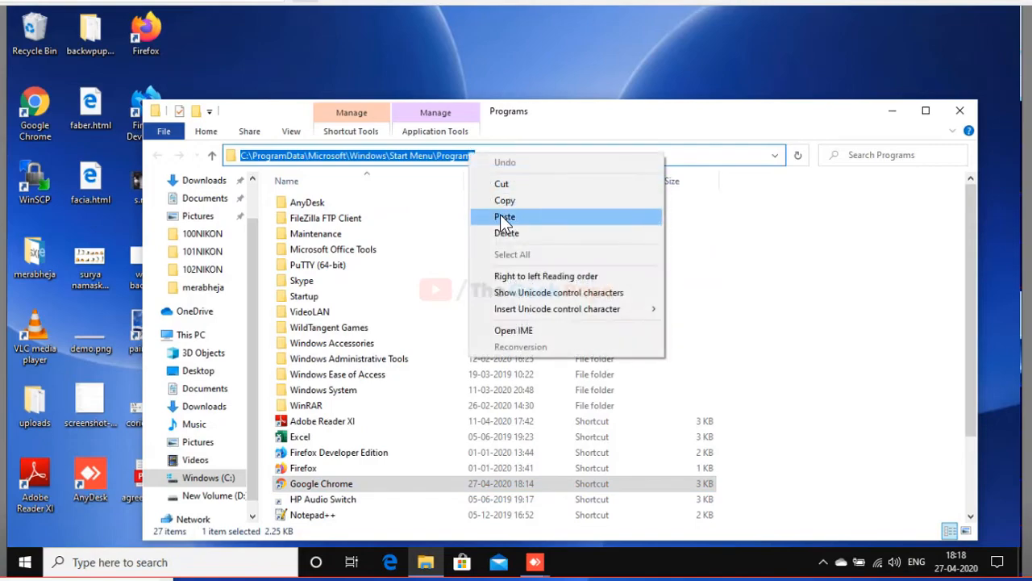
{"action": "left_click", "coordinate": [503, 217]}
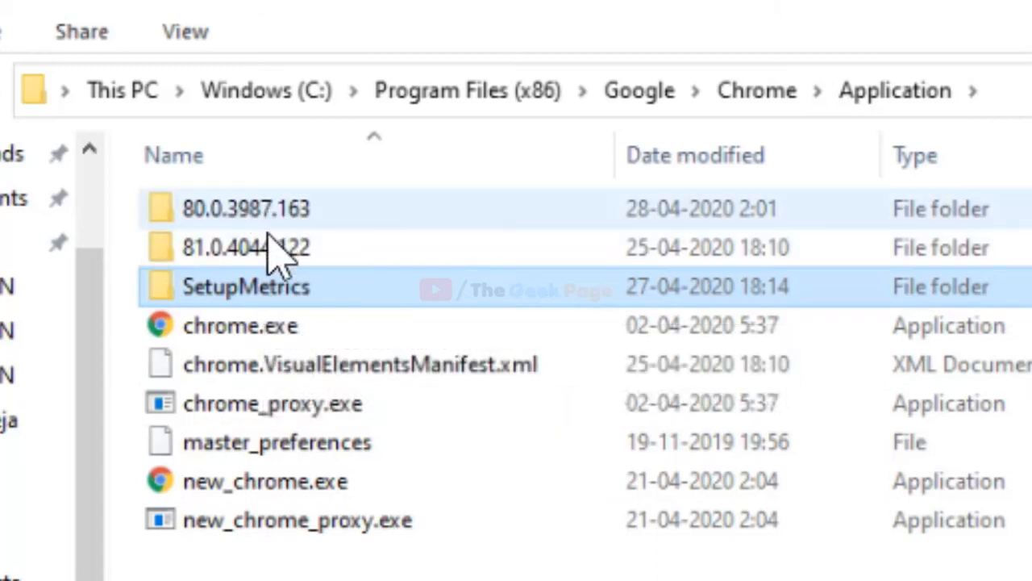
- Delete chrome.dll from the 80.0.3987.163 and 81.0.4044.122 version folders
{"action": "left_click", "coordinate": [245, 248]}
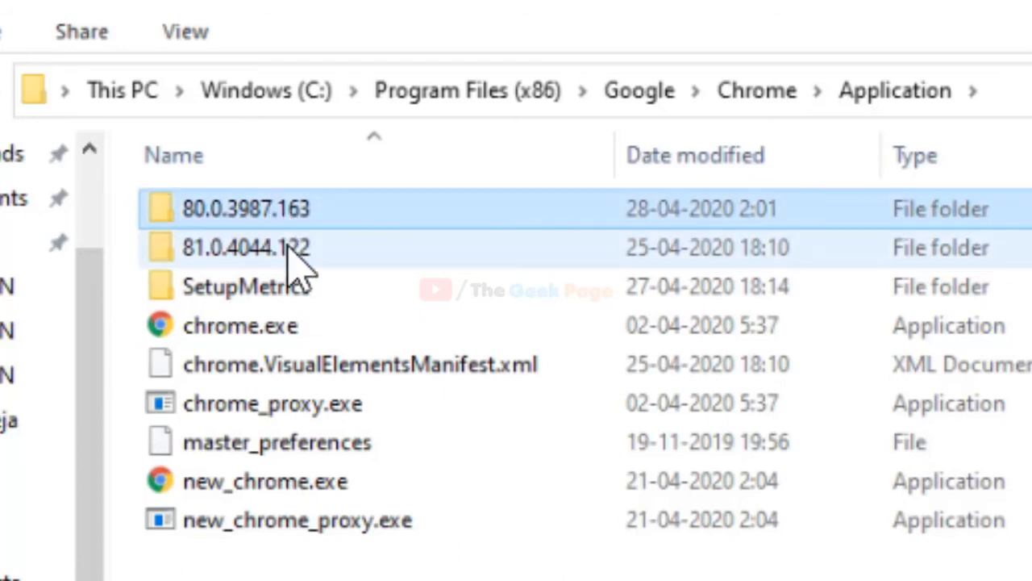
{"action": "mouse_move", "coordinate": [245, 249]}
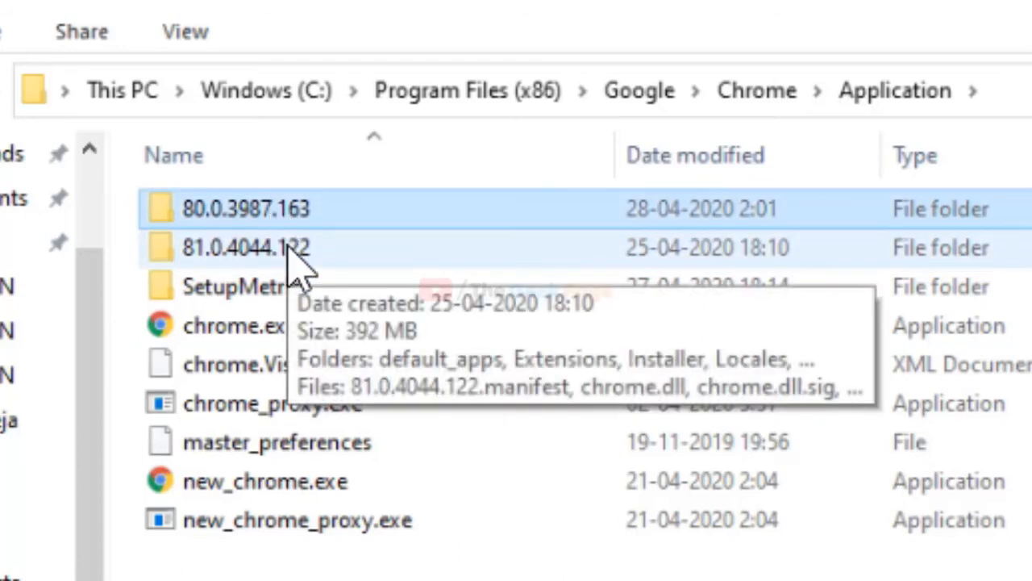
{"action": "mouse_move", "coordinate": [275, 278]}
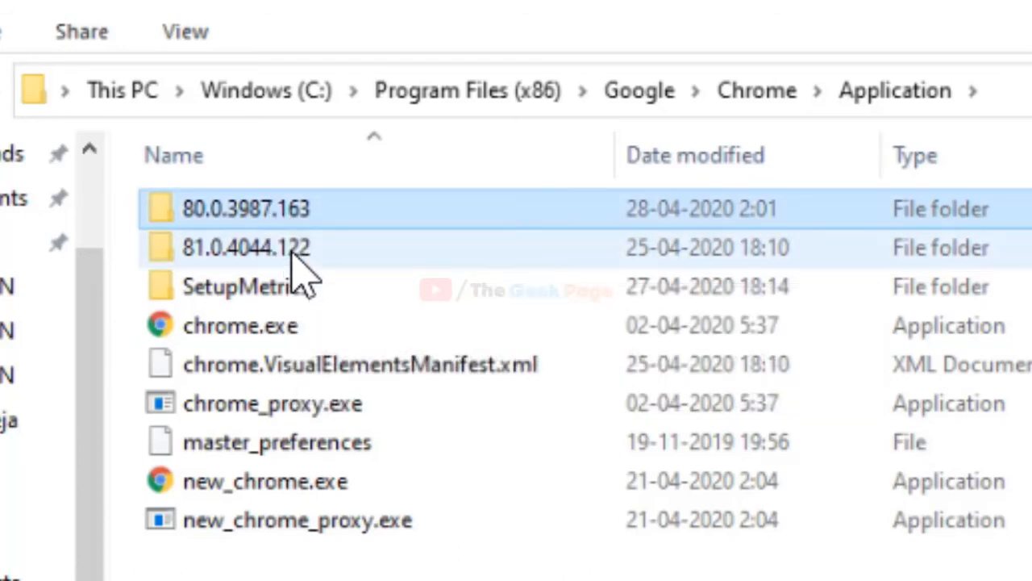
{"action": "double_click", "coordinate": [245, 208]}
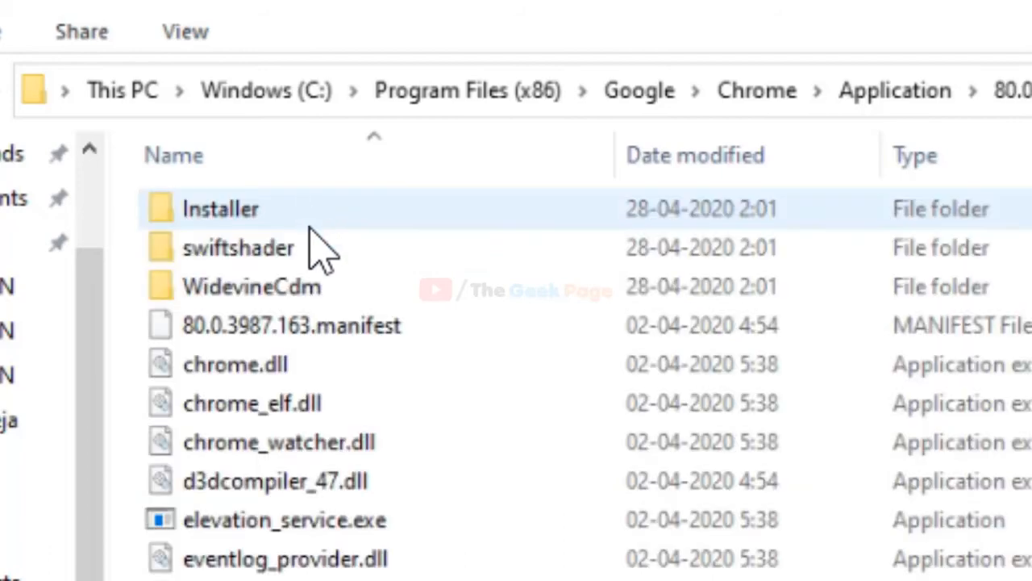
{"action": "mouse_move", "coordinate": [235, 365]}
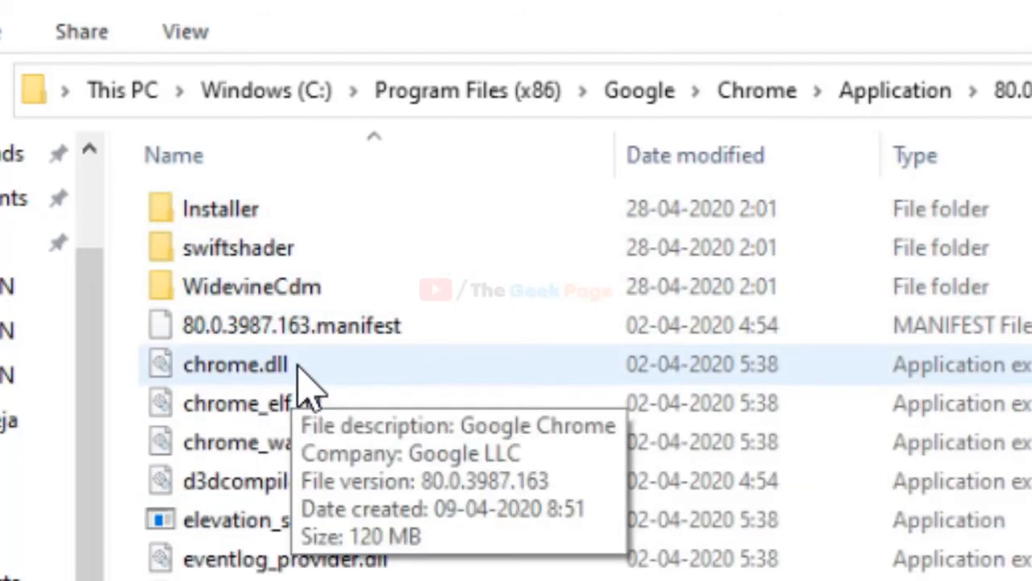
{"action": "right_click", "coordinate": [235, 364]}
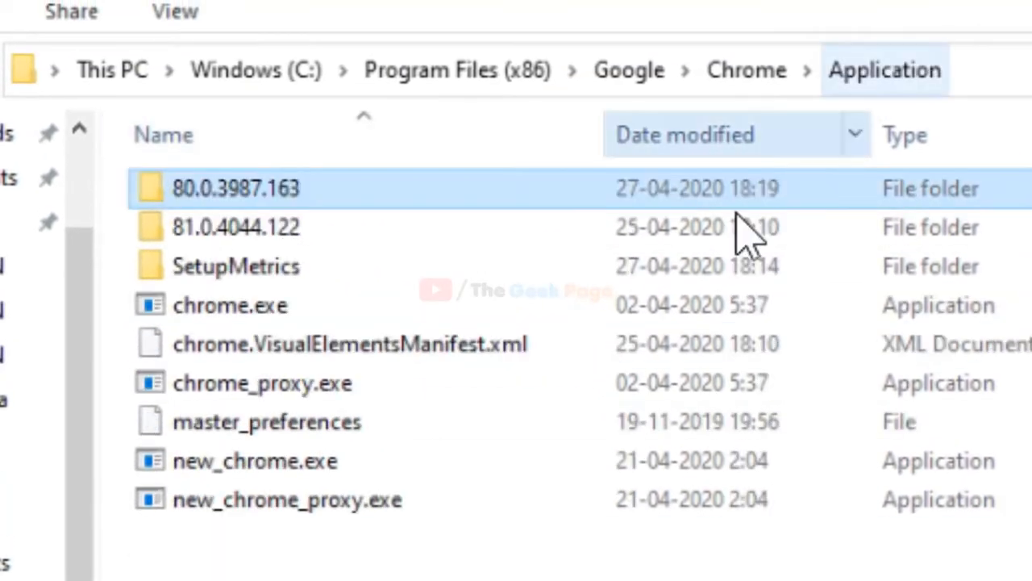
{"action": "mouse_move", "coordinate": [258, 239]}
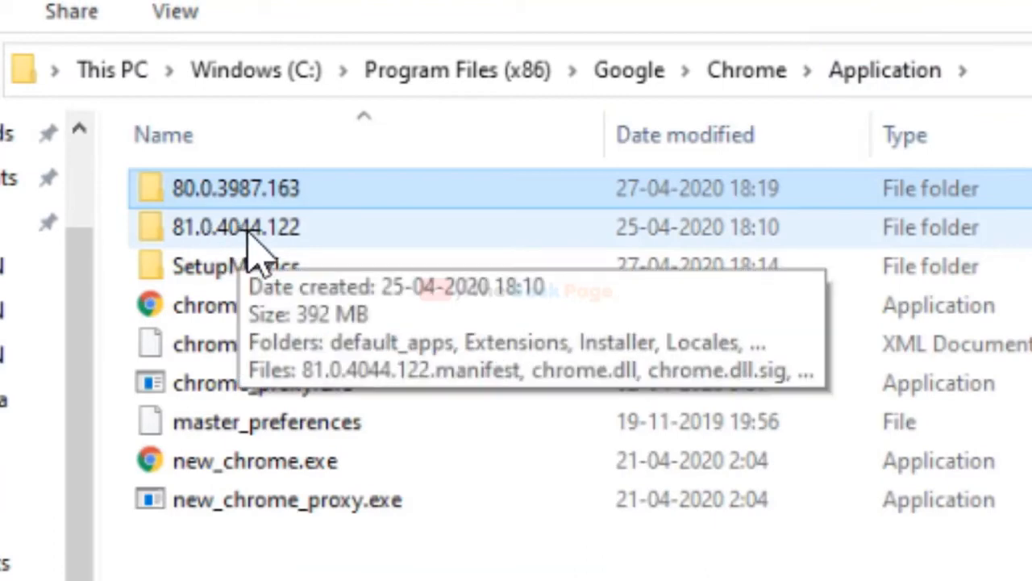
{"action": "double_click", "coordinate": [235, 225]}
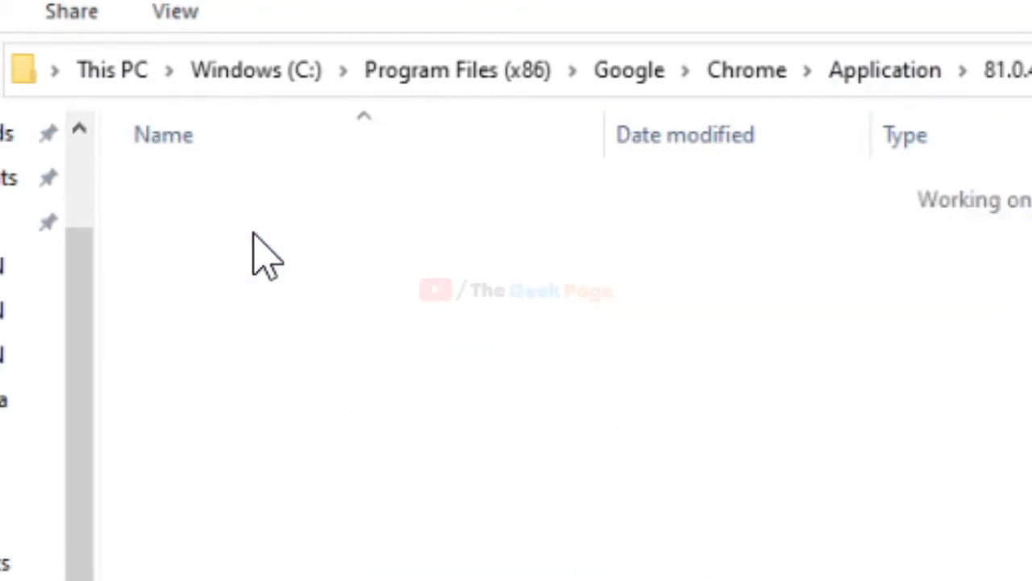
{"action": "right_click", "coordinate": [168, 404]}
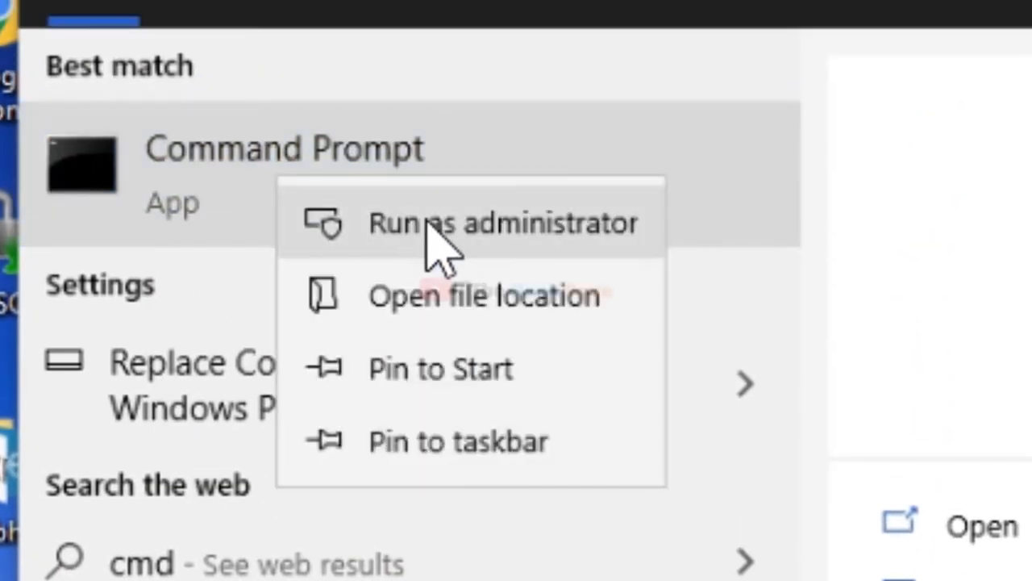
- Launch Command Prompt with administrator rights
{"action": "left_click", "coordinate": [503, 223]}
{"action": "type", "text": "netsh"}
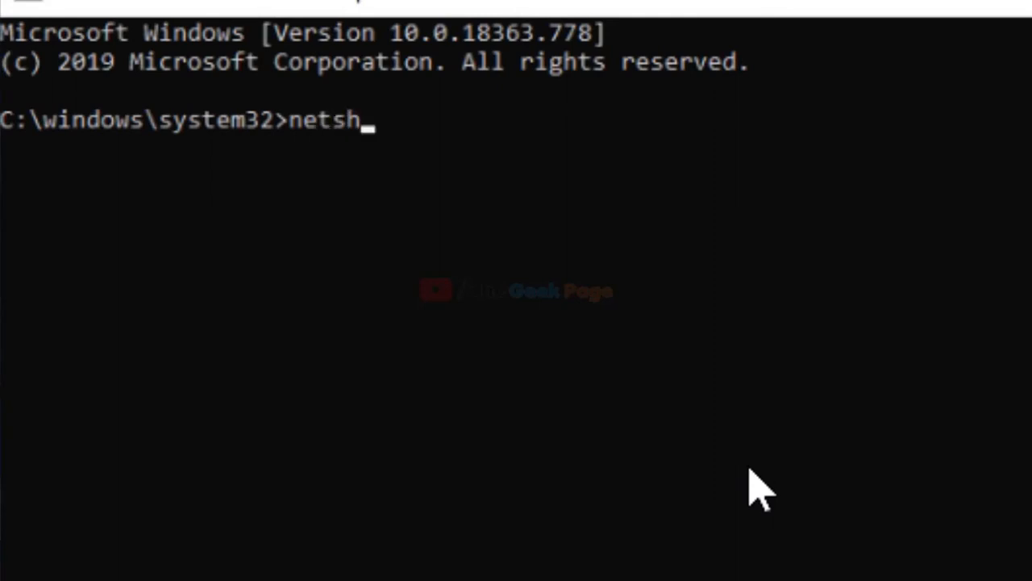
- Enter 'netsh winsock reset' at the administrator prompt without running it
{"action": "type", "text": "winsock"}
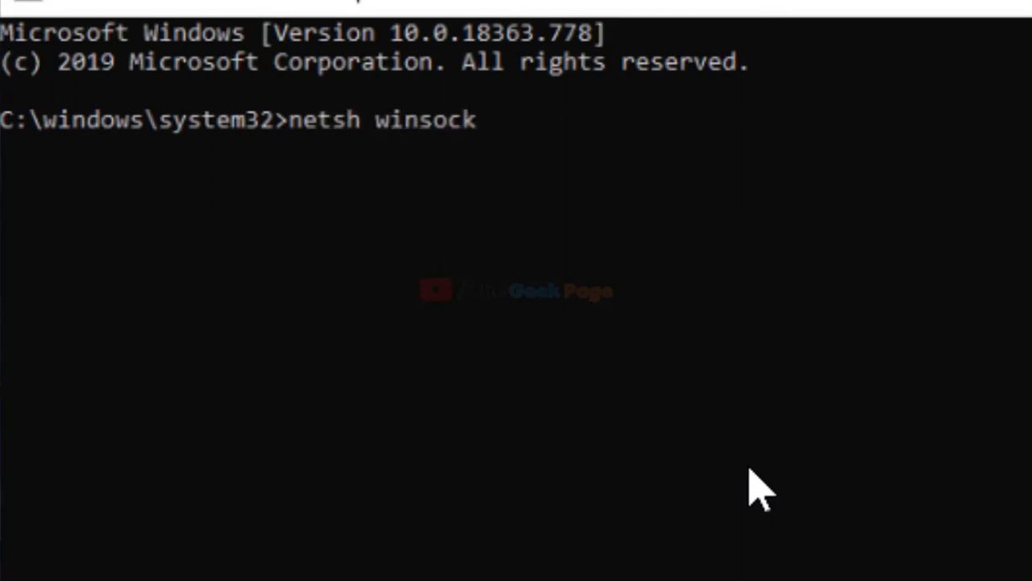
{"action": "type", "text": "re"}
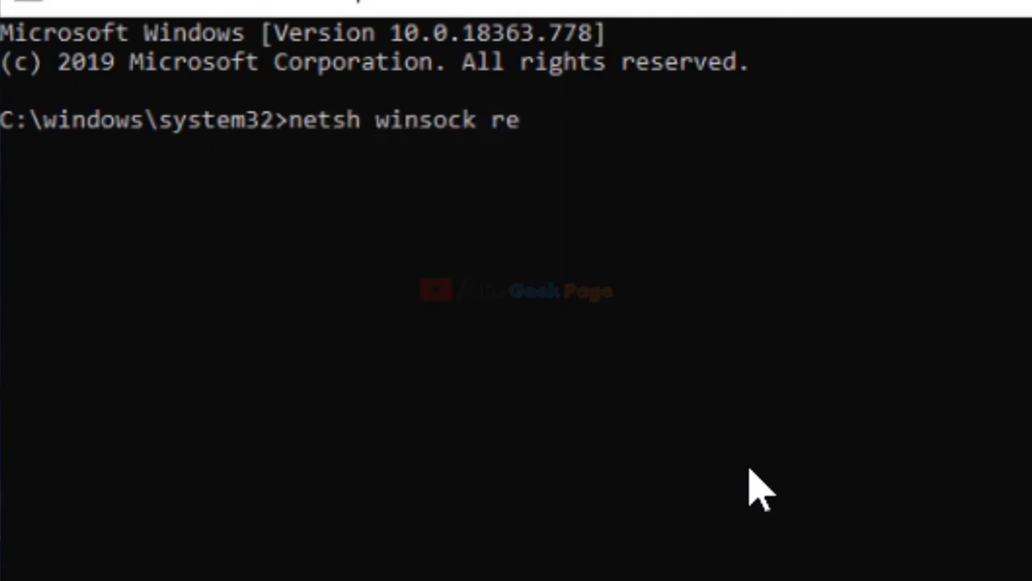
{"action": "type", "text": "set"}
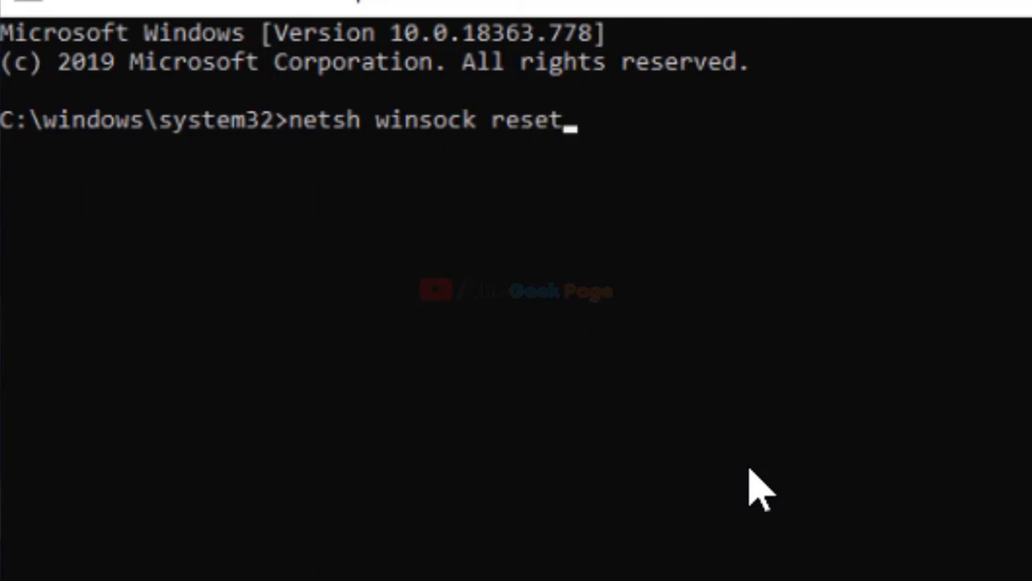